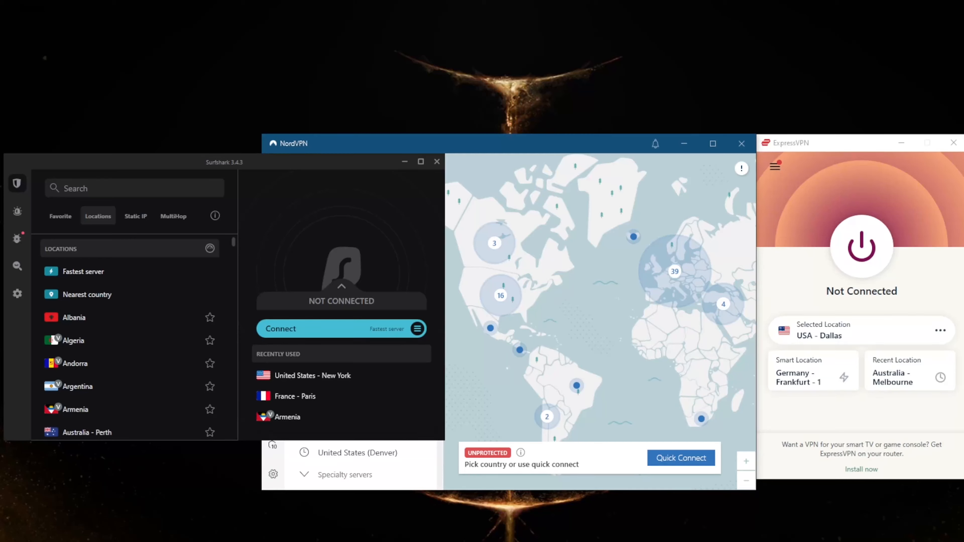
Show ExpressVPN's server locations list to reach the United States cities.
click(133, 189)
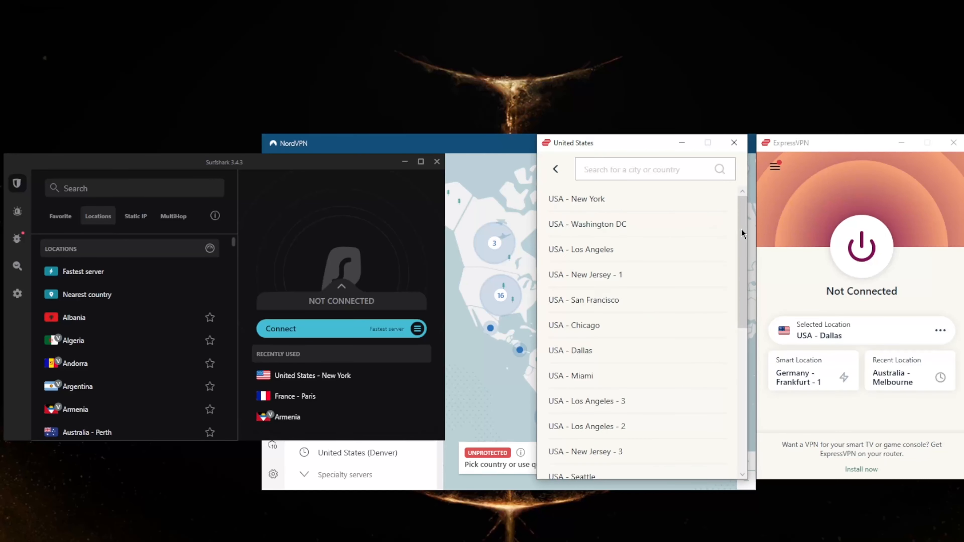
Return from the US city list to All Locations and collapse the Americas group.
click(556, 169)
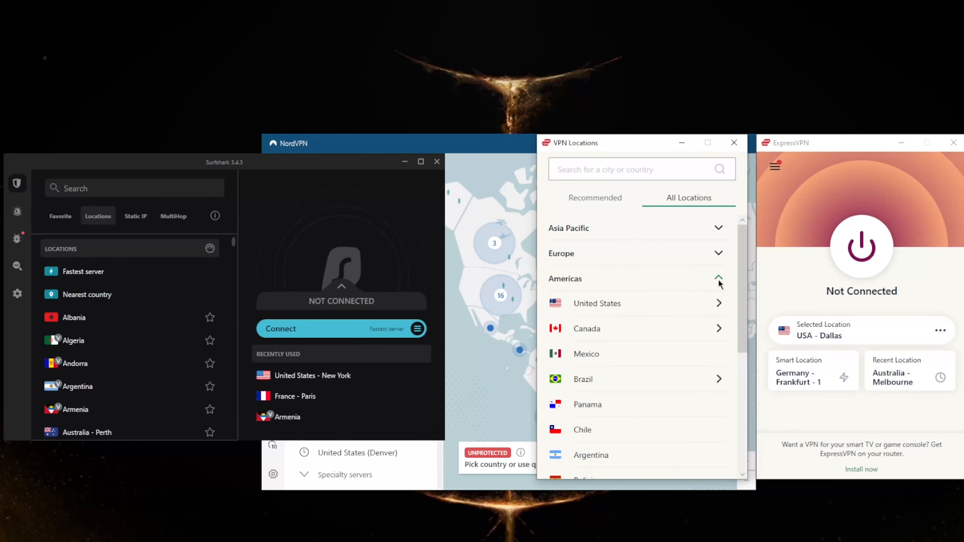
click(733, 143)
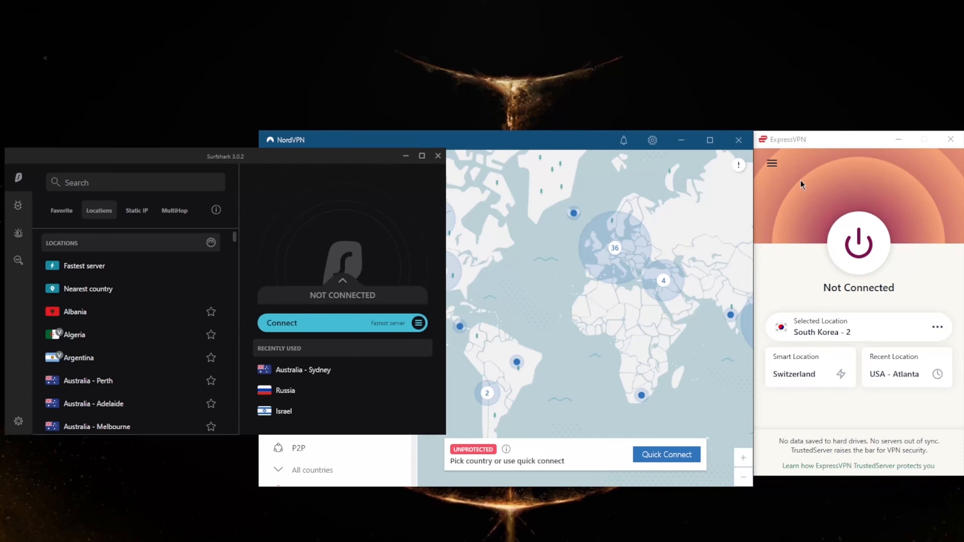
mouse_move(805, 188)
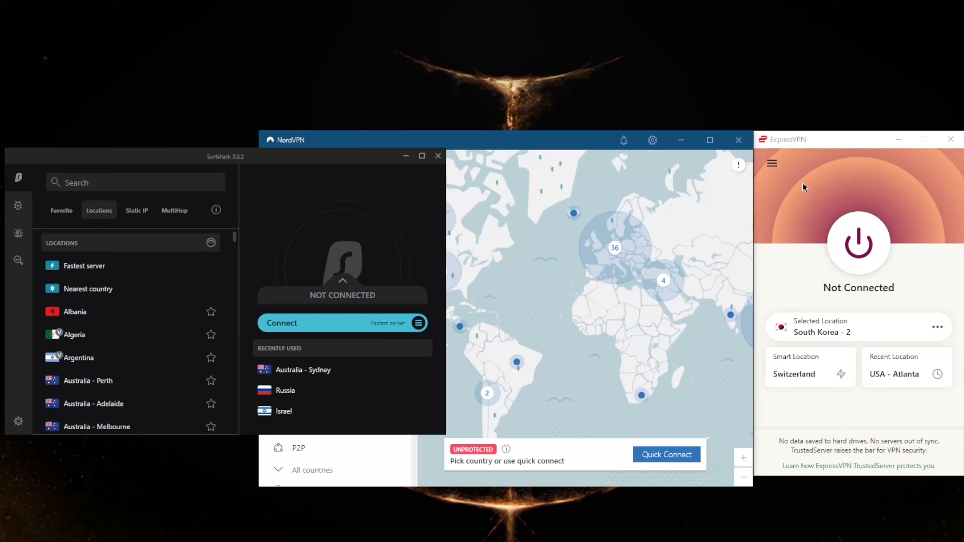
mouse_move(767, 202)
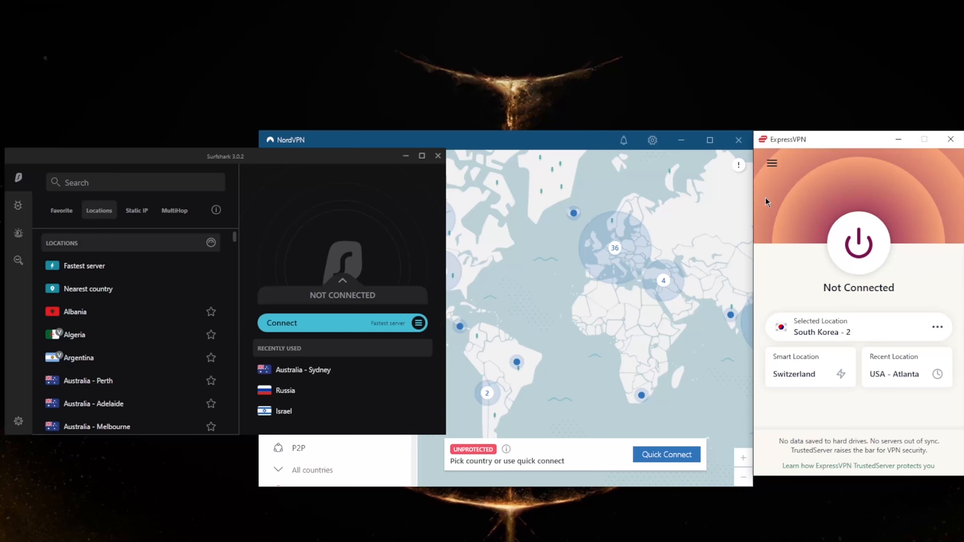
mouse_move(775, 205)
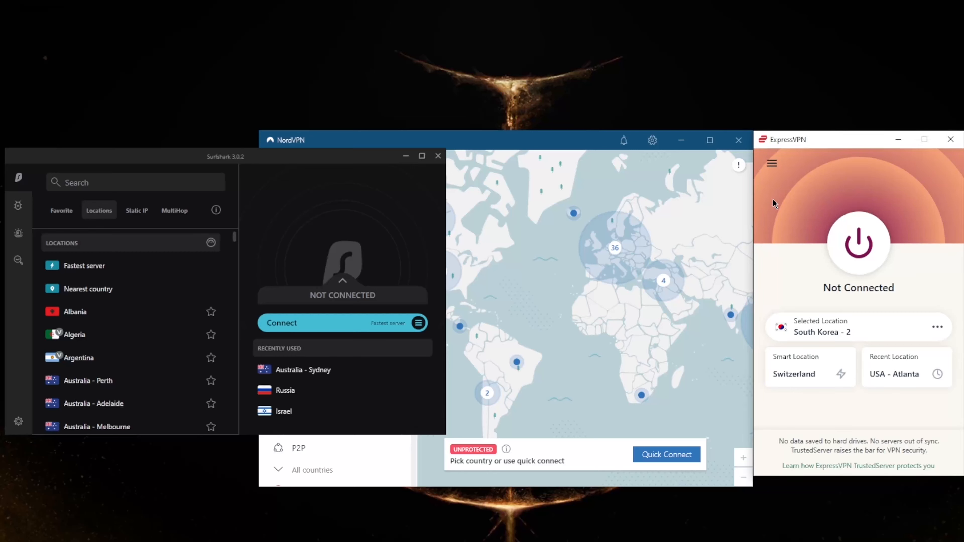
mouse_move(799, 206)
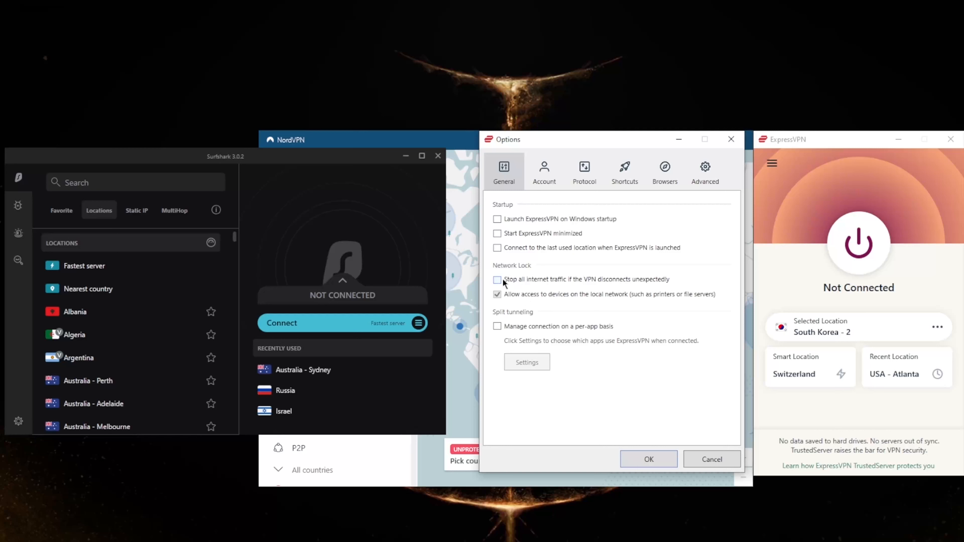
mouse_move(527, 286)
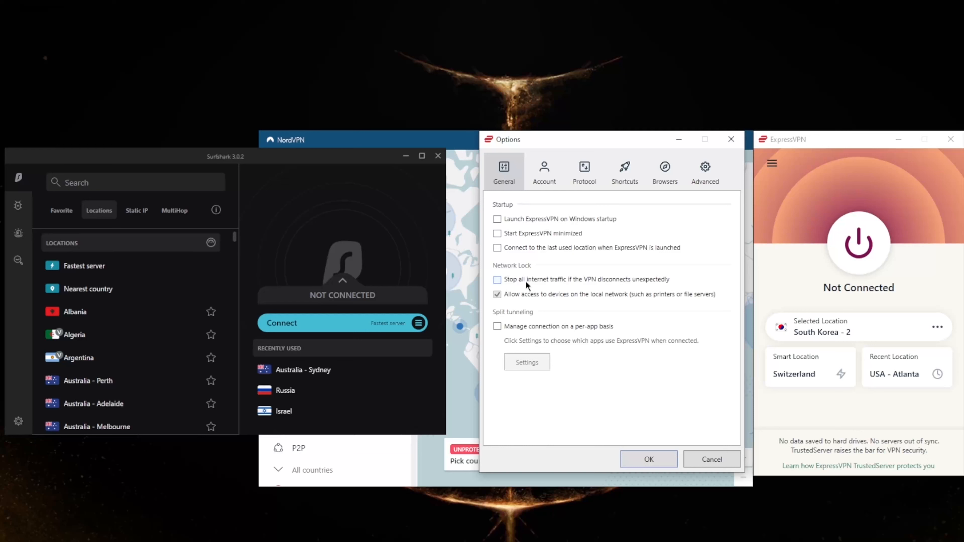
mouse_move(515, 288)
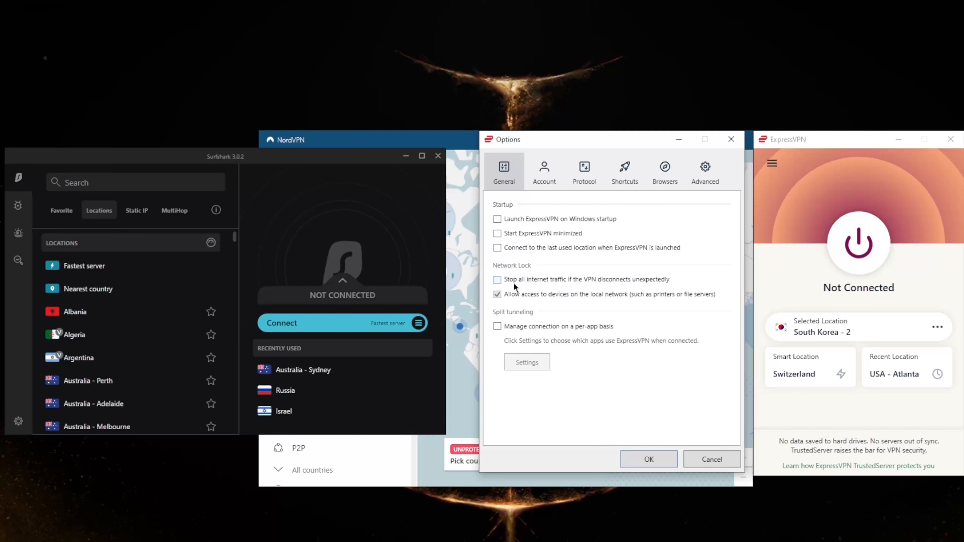
mouse_move(558, 279)
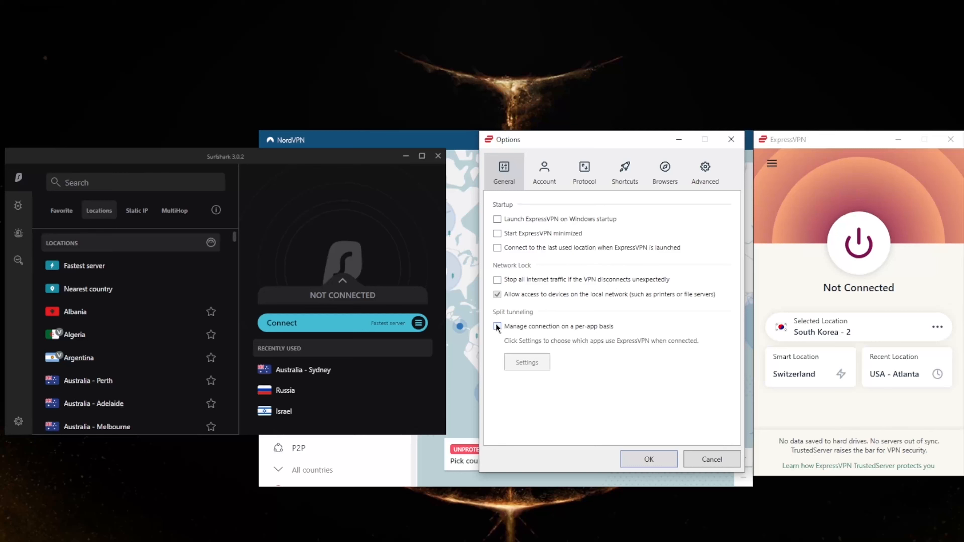
Tick 'Manage connection on a per-app basis' under Split tunneling in General options.
click(498, 327)
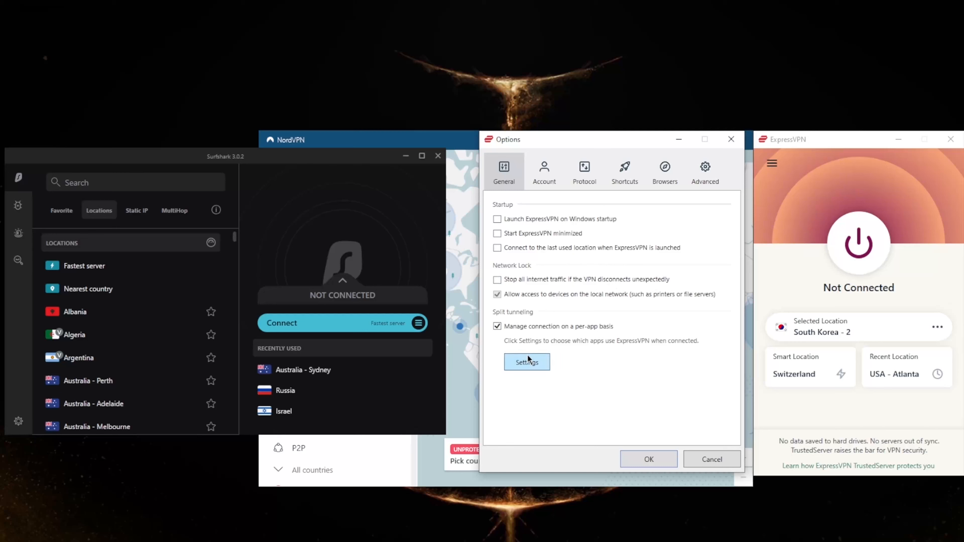
In split tunneling Settings, choose 'Do not allow selected apps to use the VPN'.
click(526, 362)
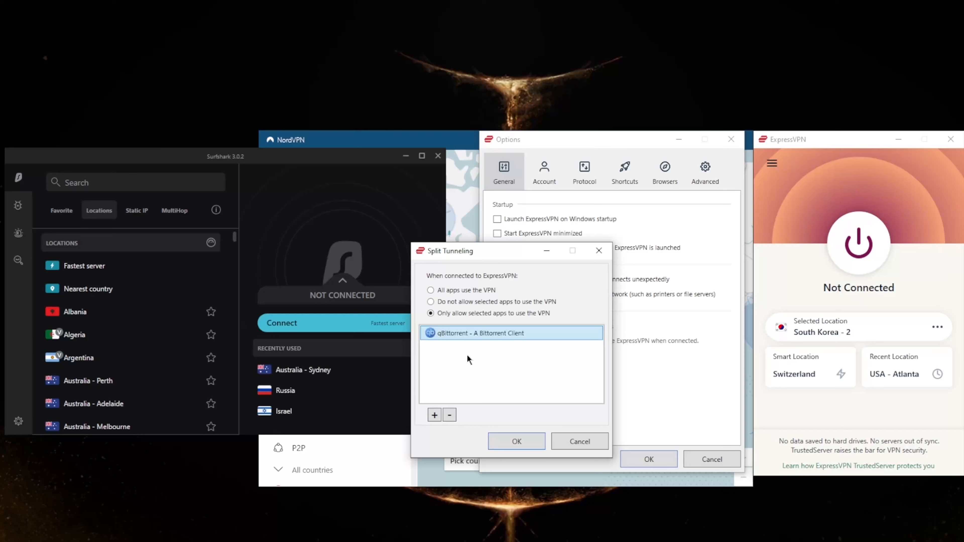
mouse_move(439, 355)
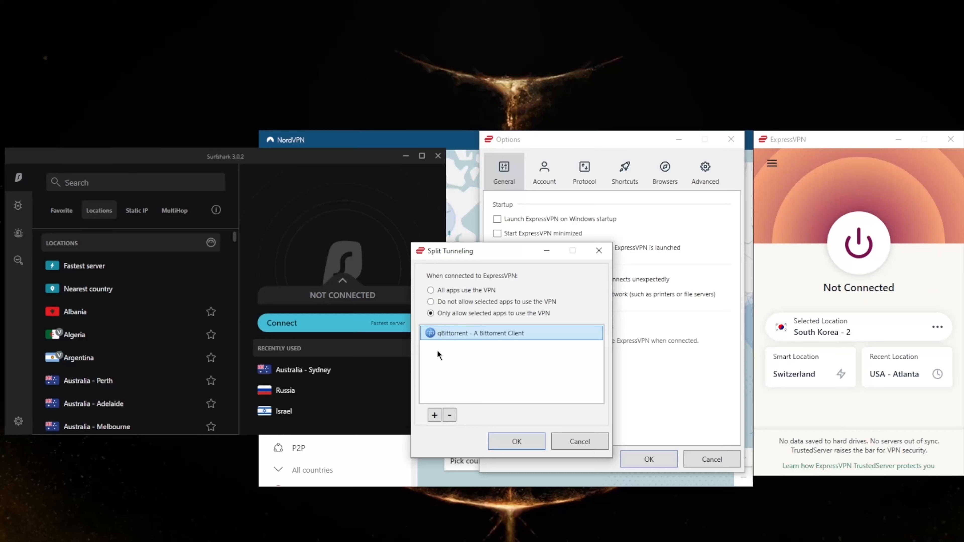
click(431, 302)
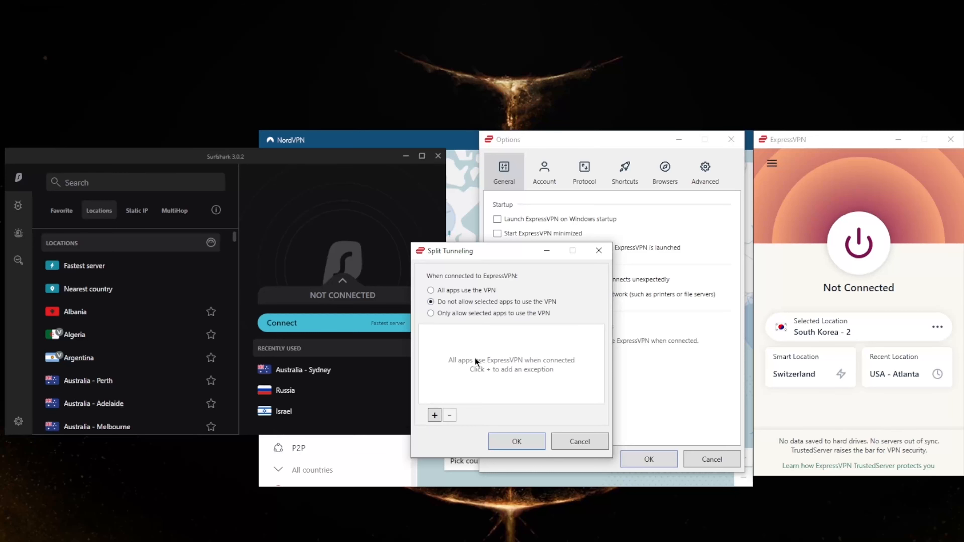
mouse_move(510, 359)
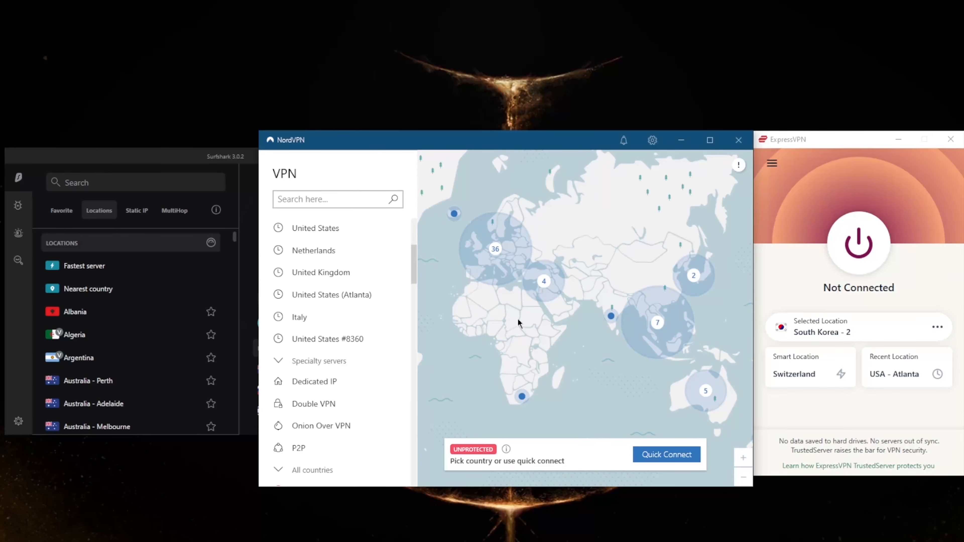
mouse_move(499, 351)
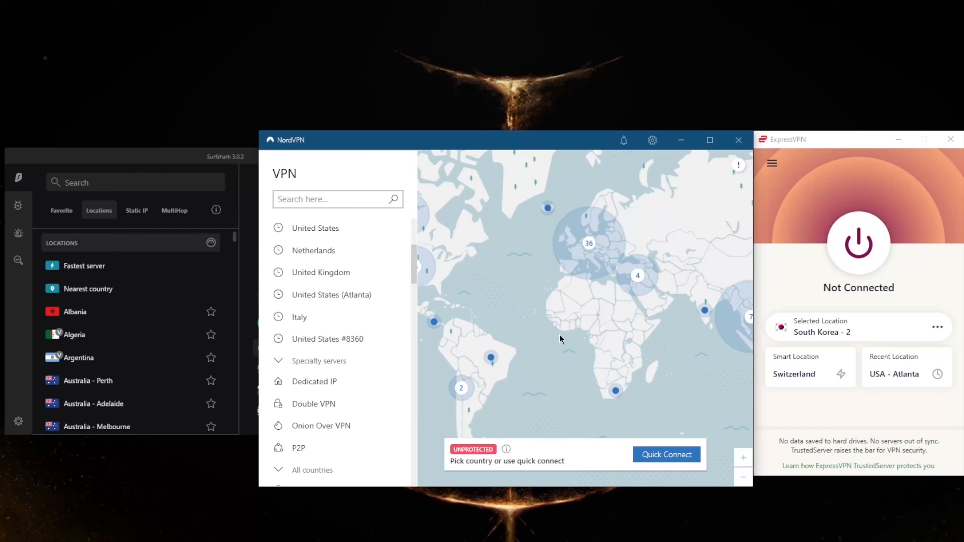
Scroll NordVPN's server list down to the Specialty servers section.
scroll(down, 3)
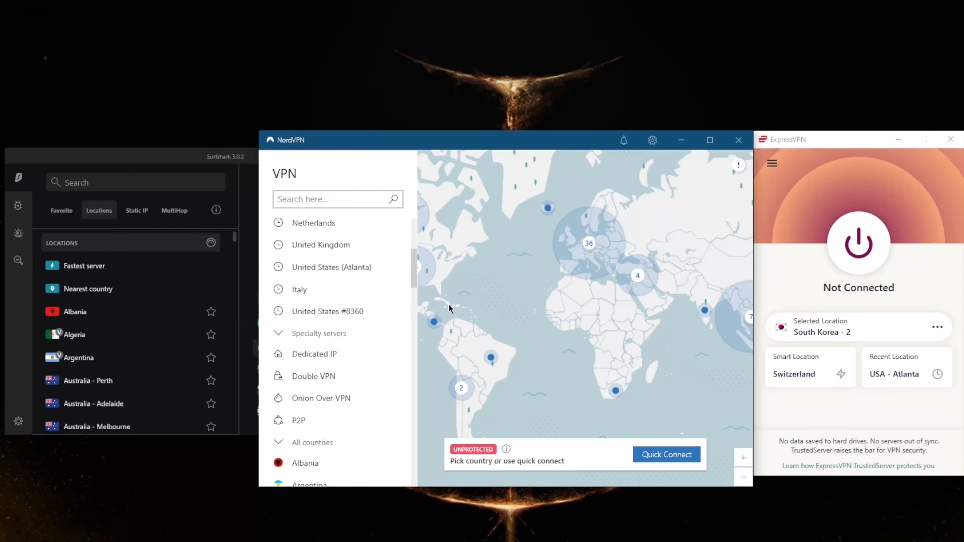
mouse_move(366, 376)
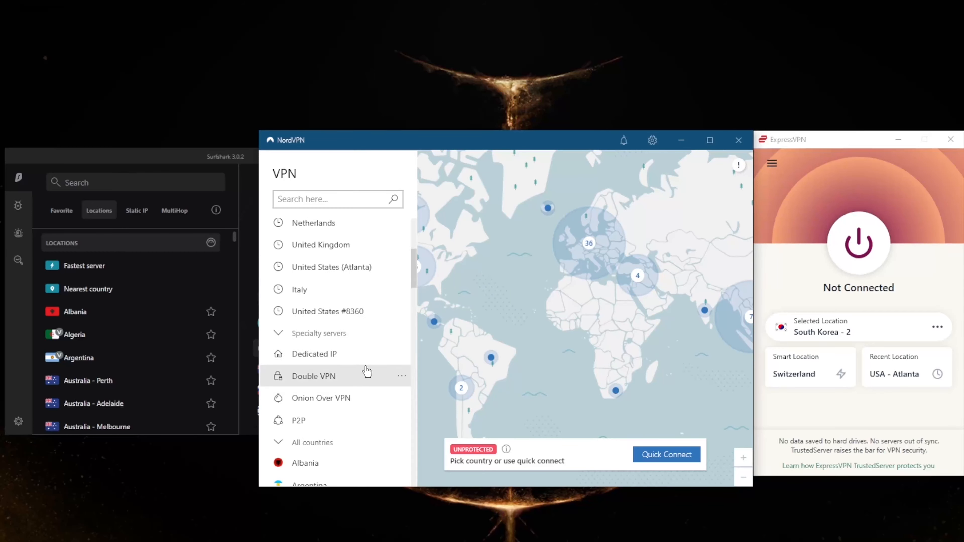
mouse_move(334, 425)
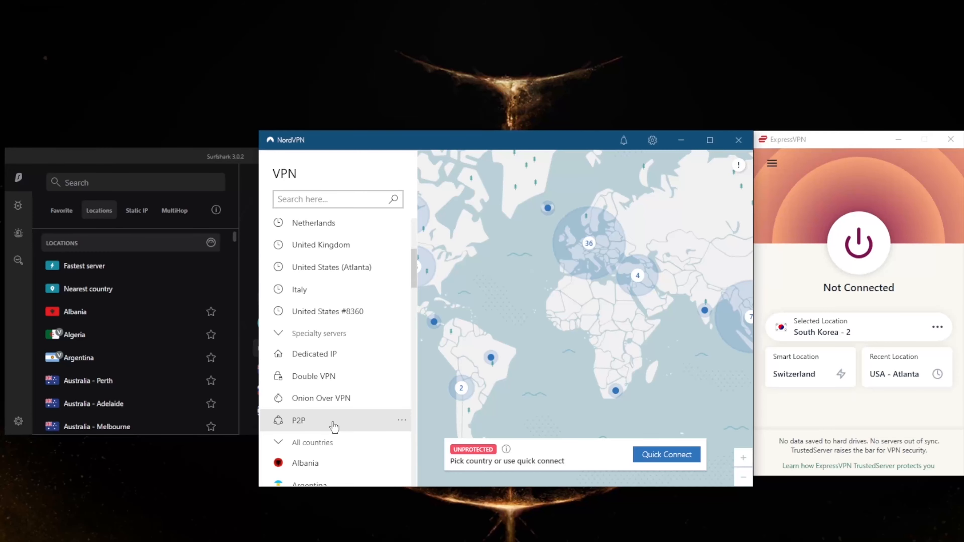
In NordVPN Settings, browse General and Auto-connect and choose NordLynx as the protocol.
click(652, 140)
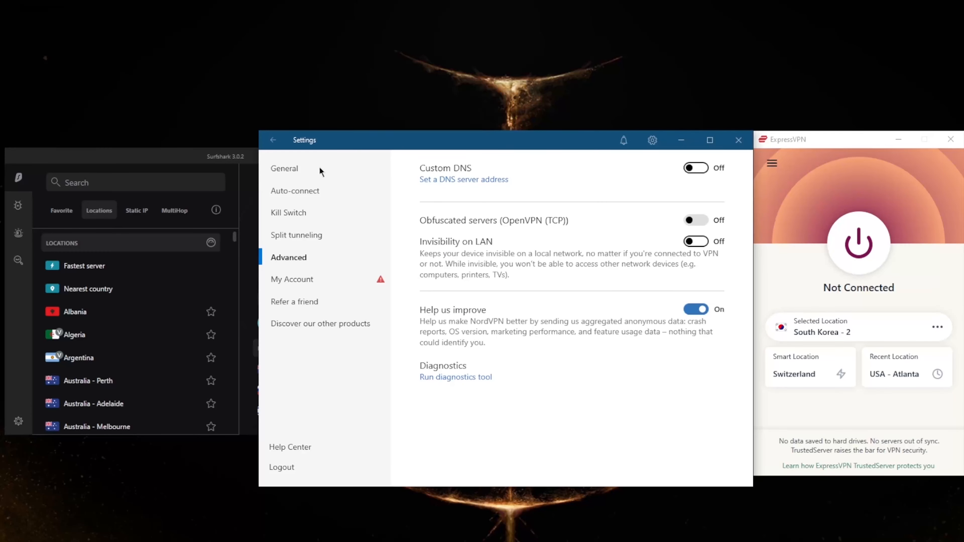
click(284, 168)
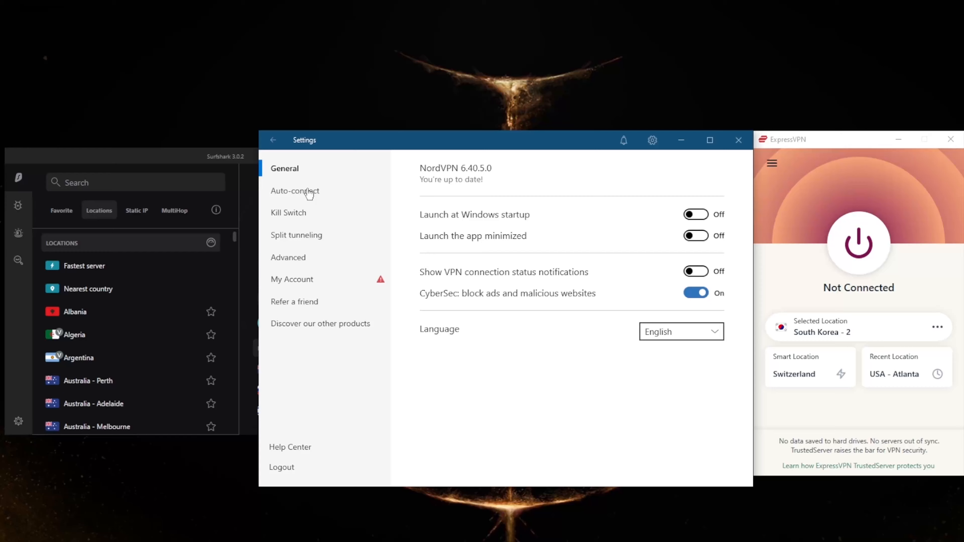
click(295, 191)
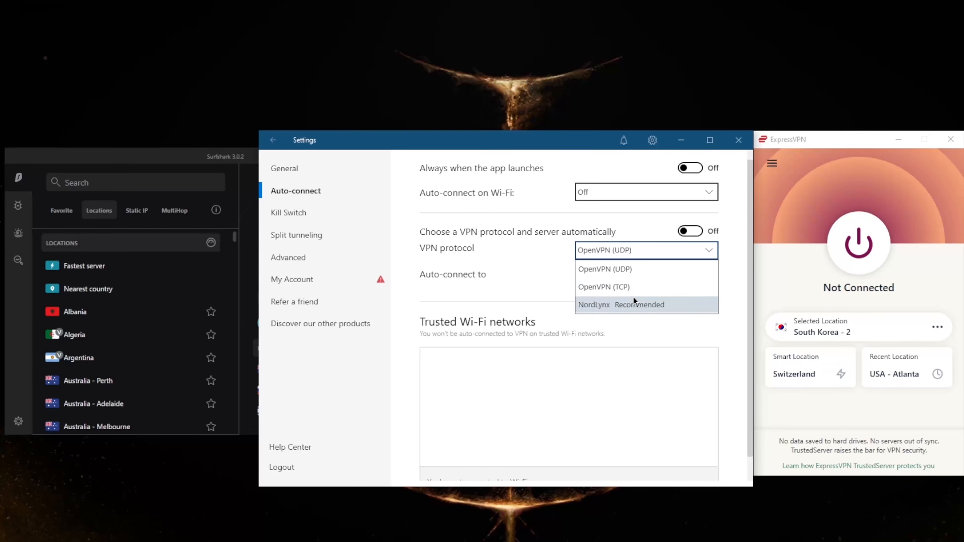
mouse_move(609, 312)
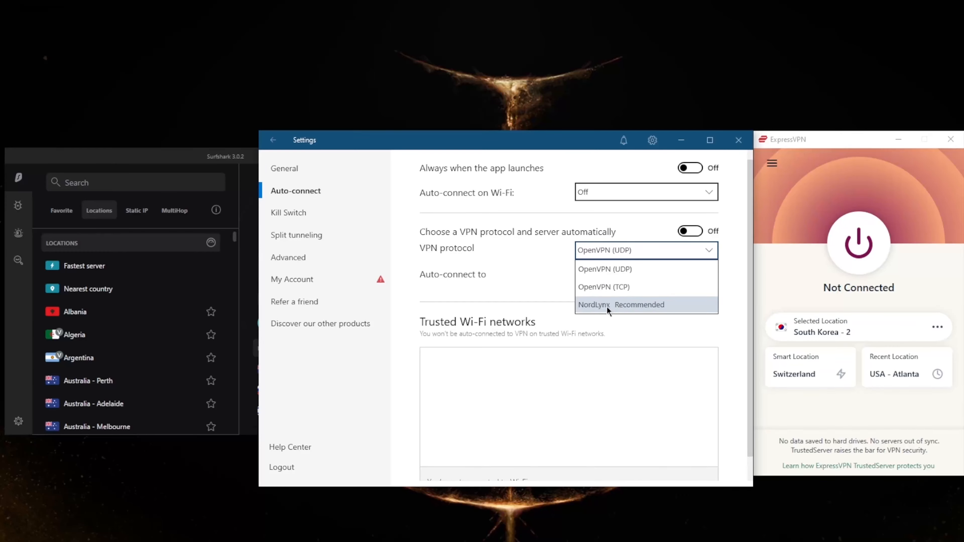
click(595, 304)
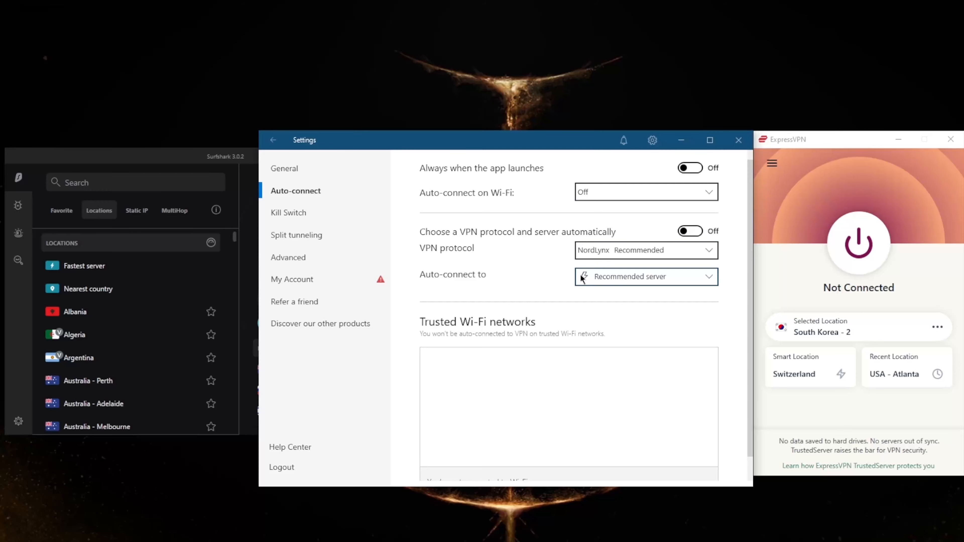
mouse_move(551, 273)
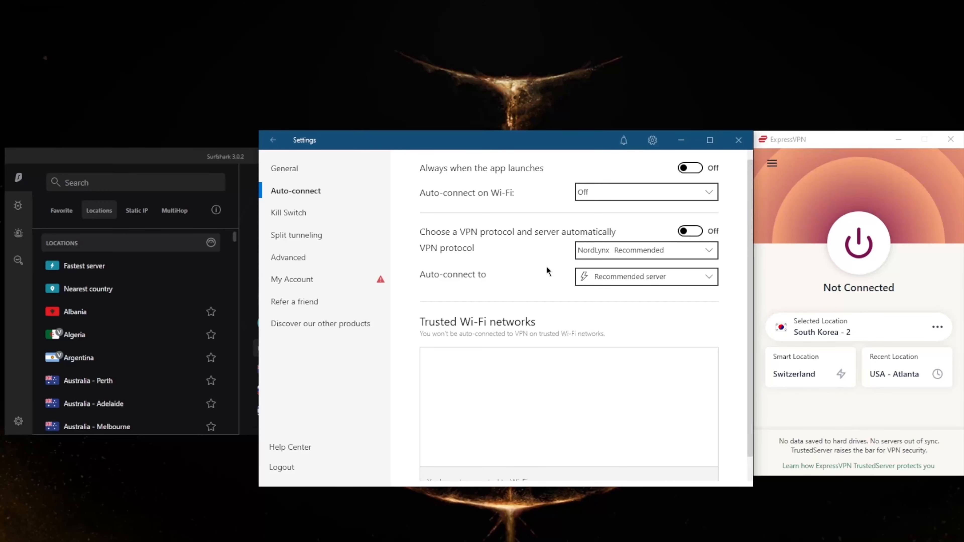
Review the Kill Switch and Advanced pages, then return to the NordVPN map.
click(289, 212)
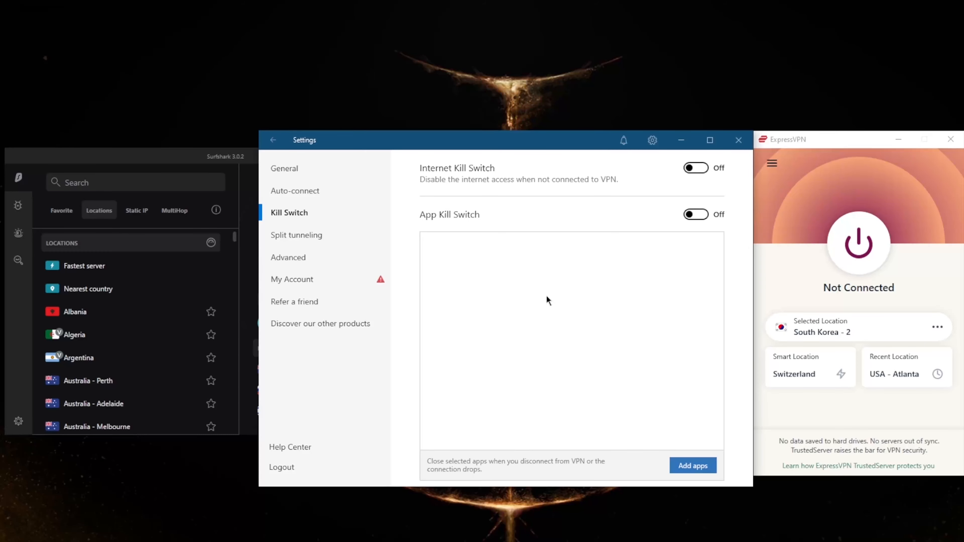
mouse_move(536, 293)
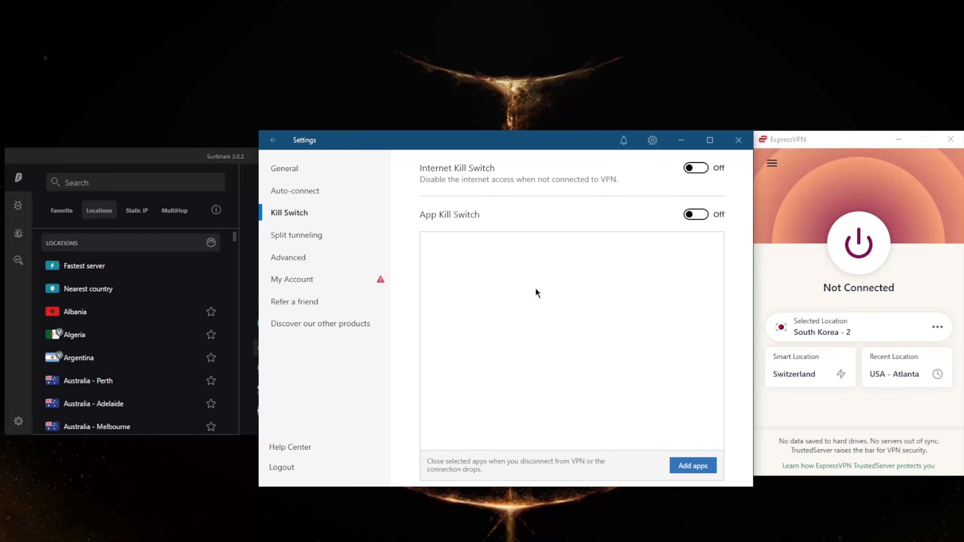
mouse_move(297, 239)
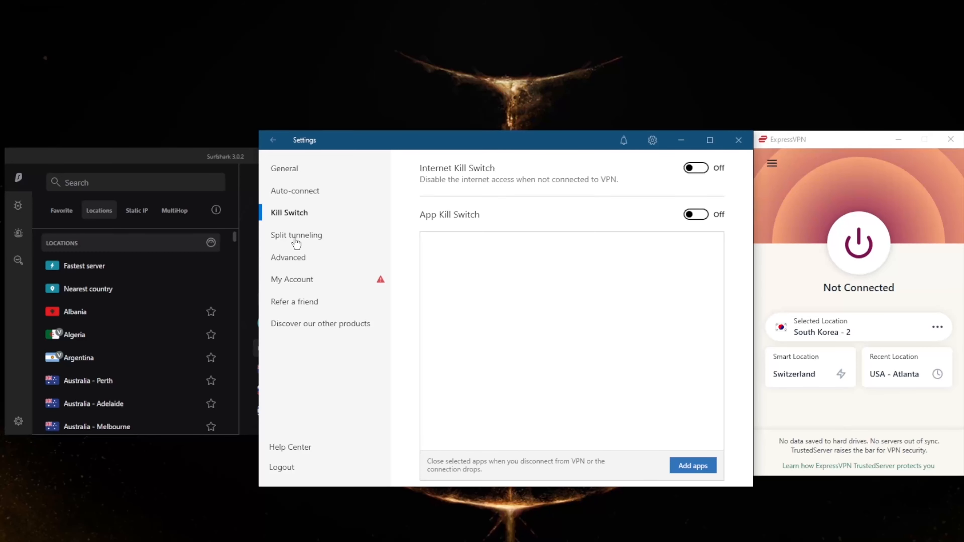
click(288, 257)
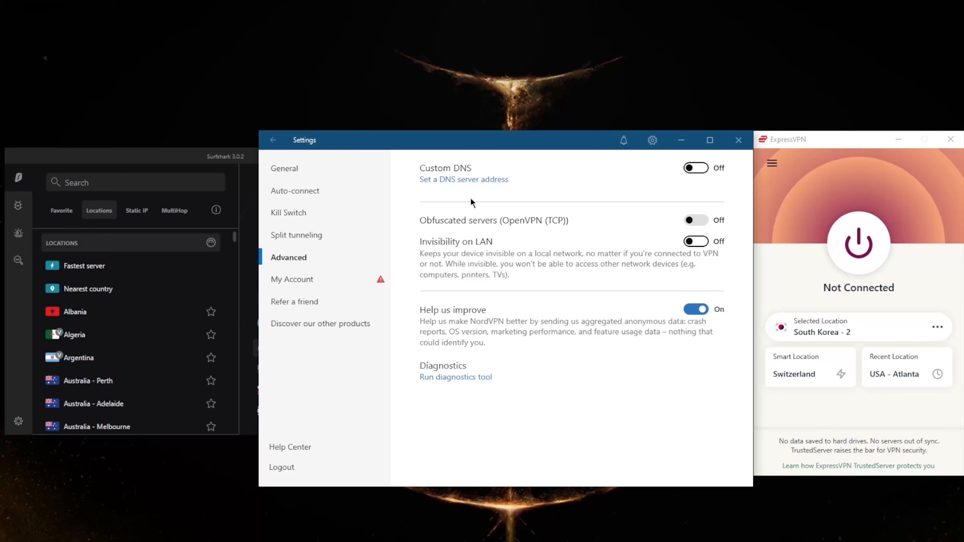
mouse_move(482, 197)
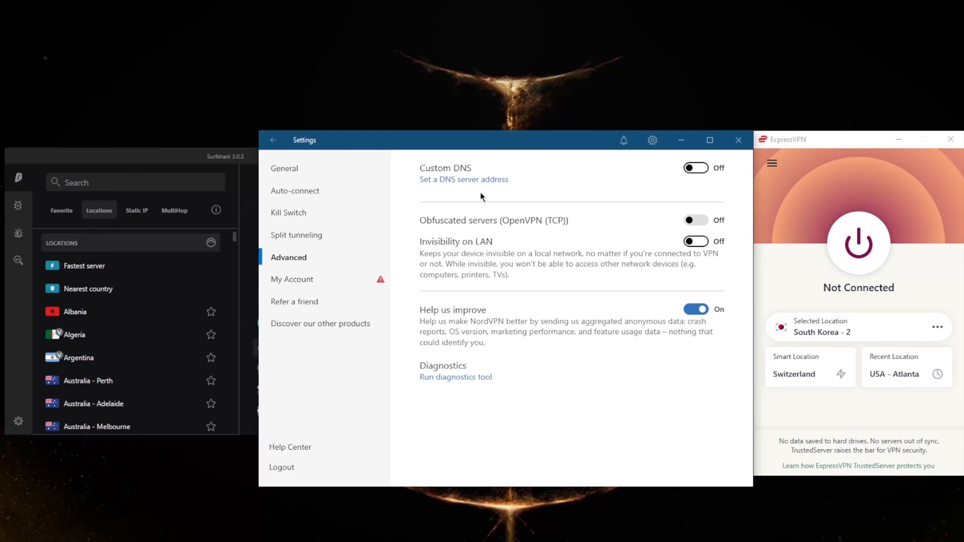
mouse_move(566, 225)
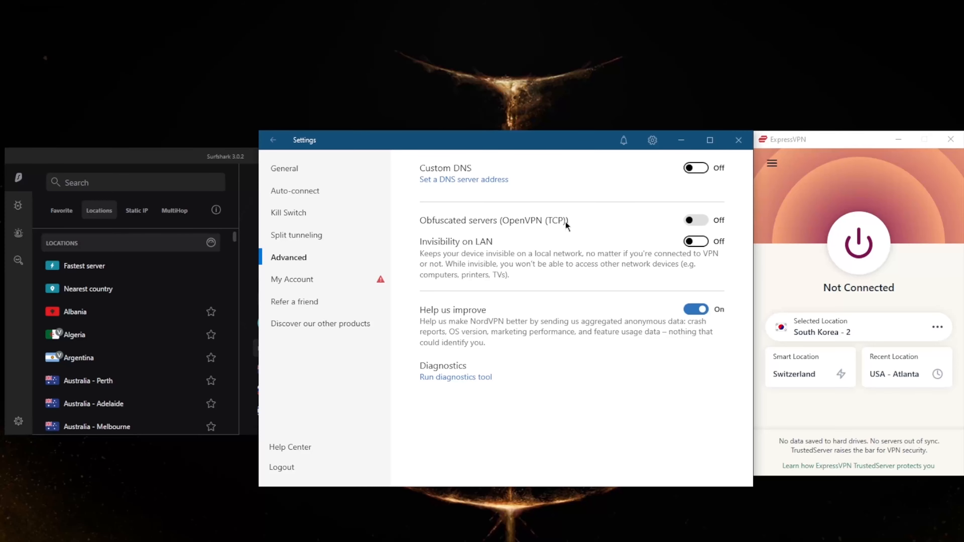
mouse_move(274, 143)
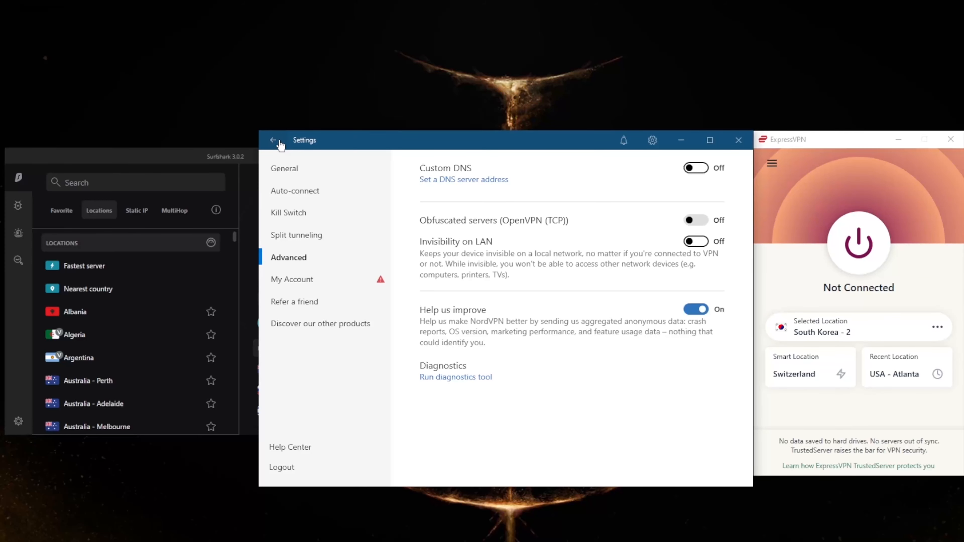
click(273, 140)
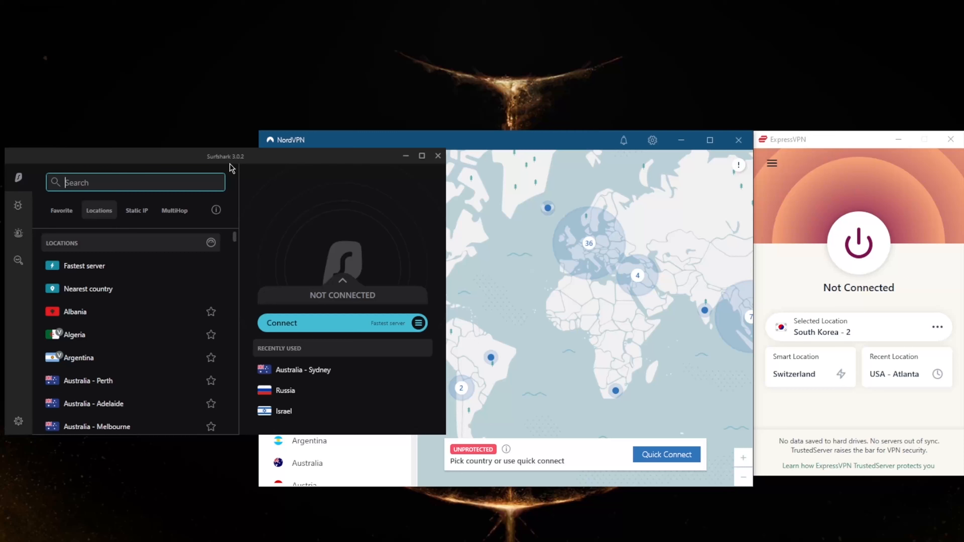
mouse_move(296, 299)
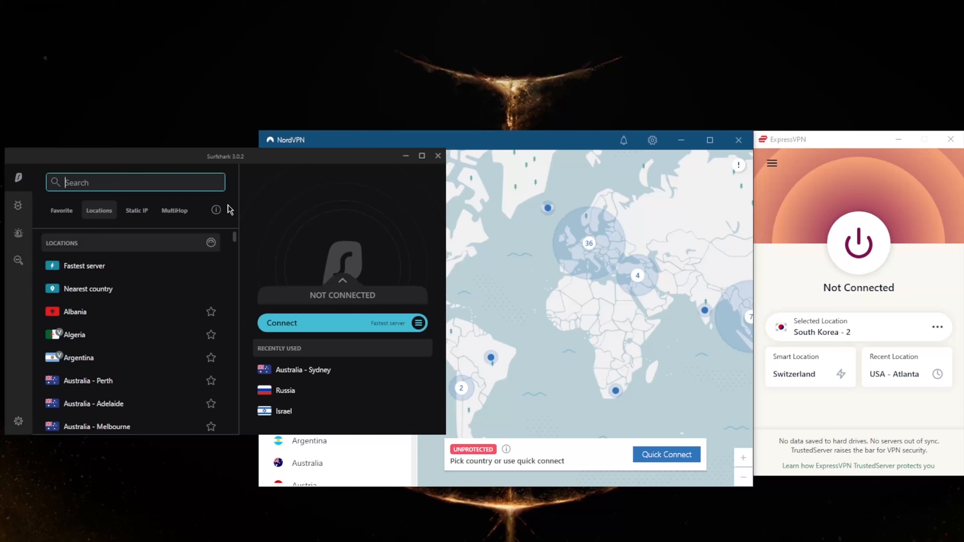
mouse_move(187, 232)
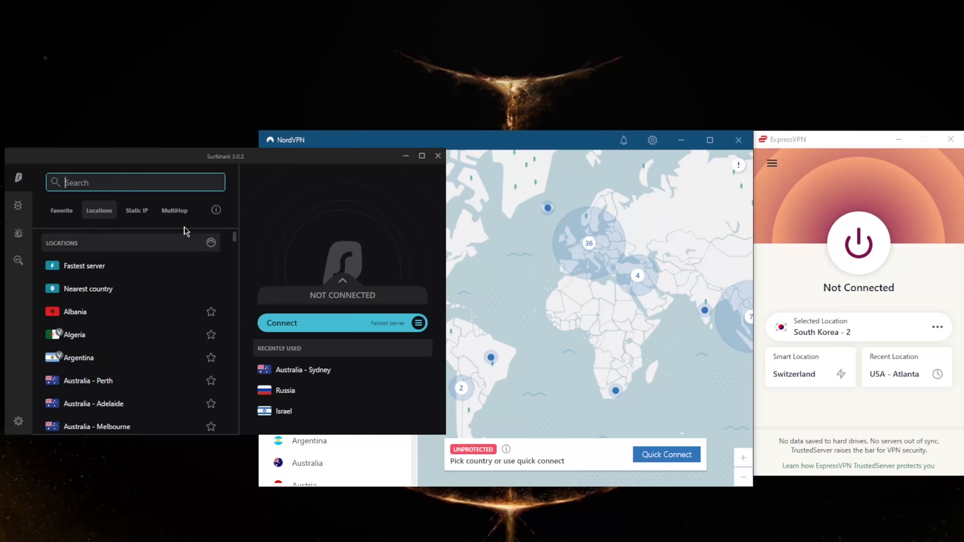
mouse_move(176, 218)
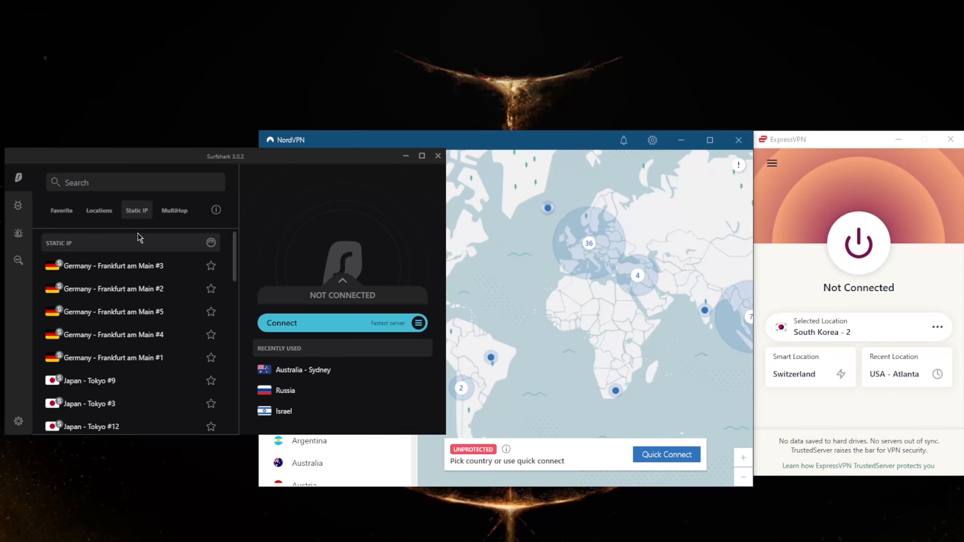
mouse_move(134, 288)
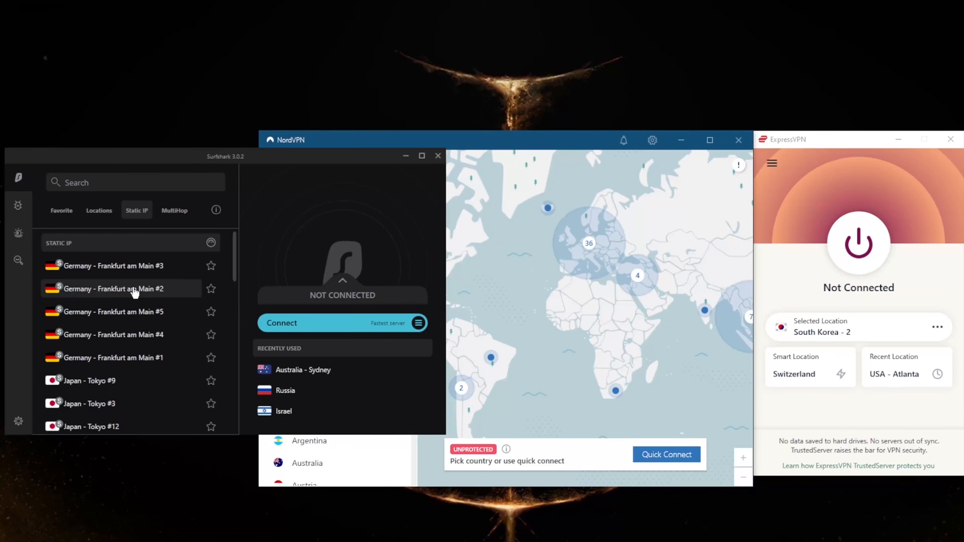
mouse_move(127, 363)
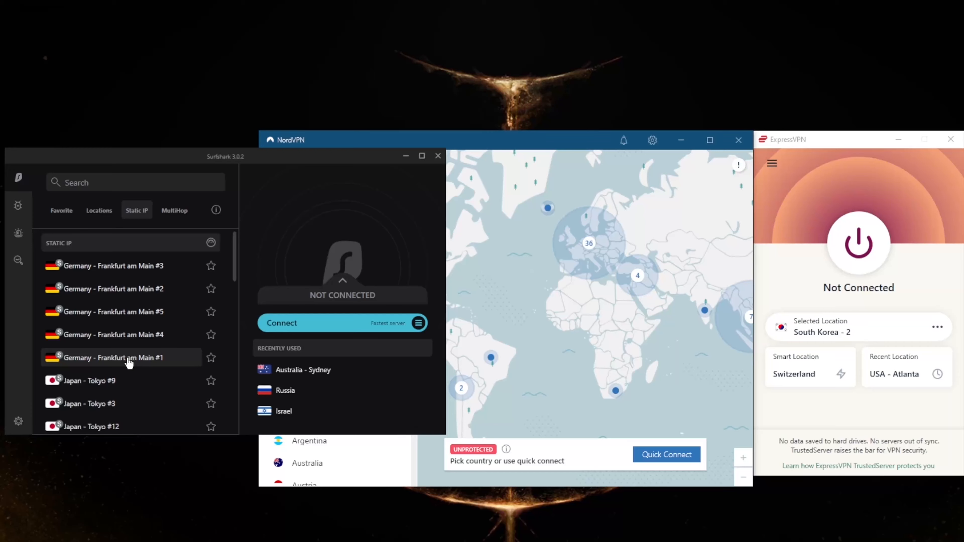
Show Surfshark's MultiHop country pairs, then go to its Settings page.
click(174, 210)
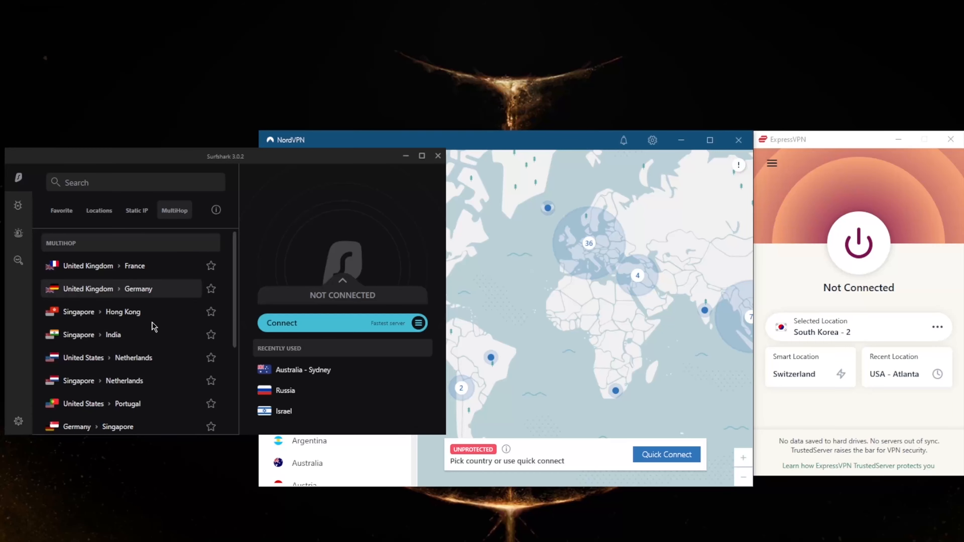
mouse_move(123, 385)
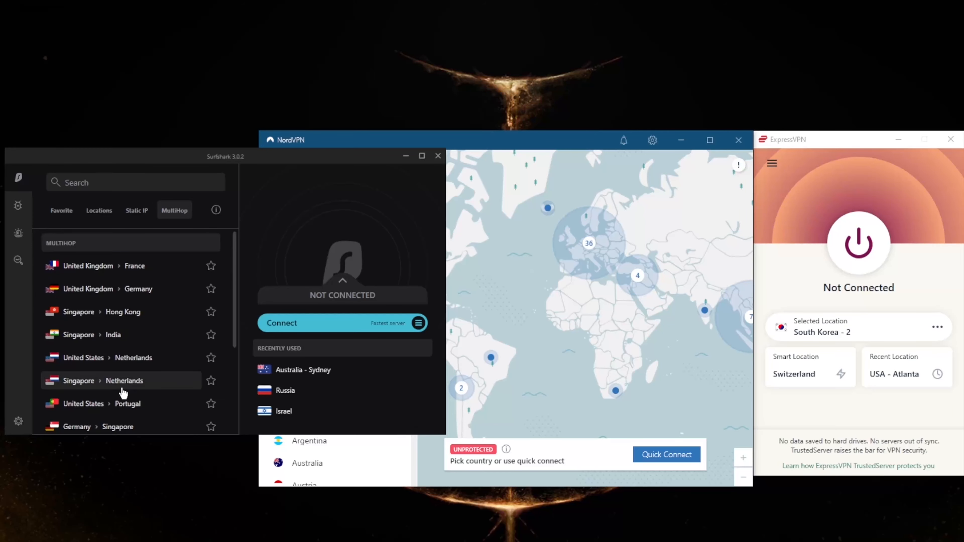
mouse_move(116, 389)
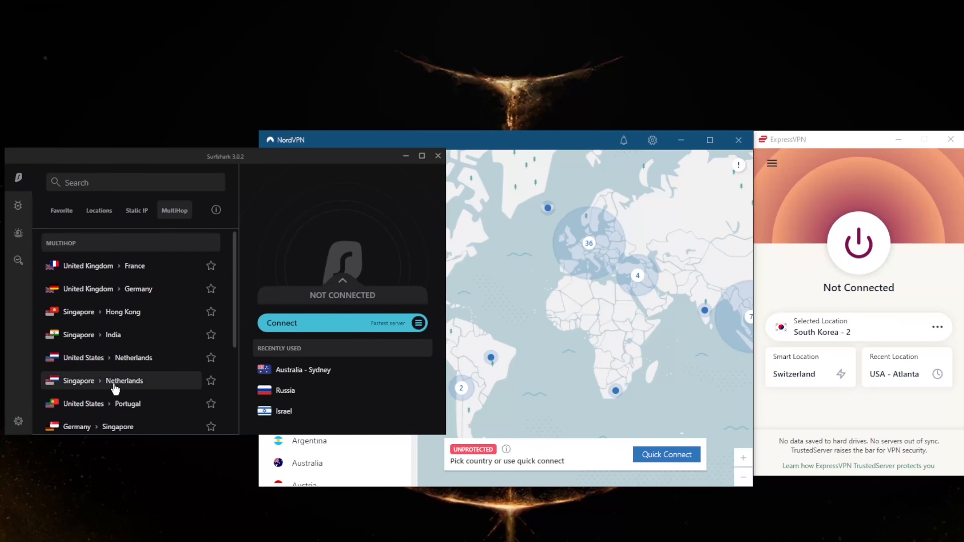
click(18, 421)
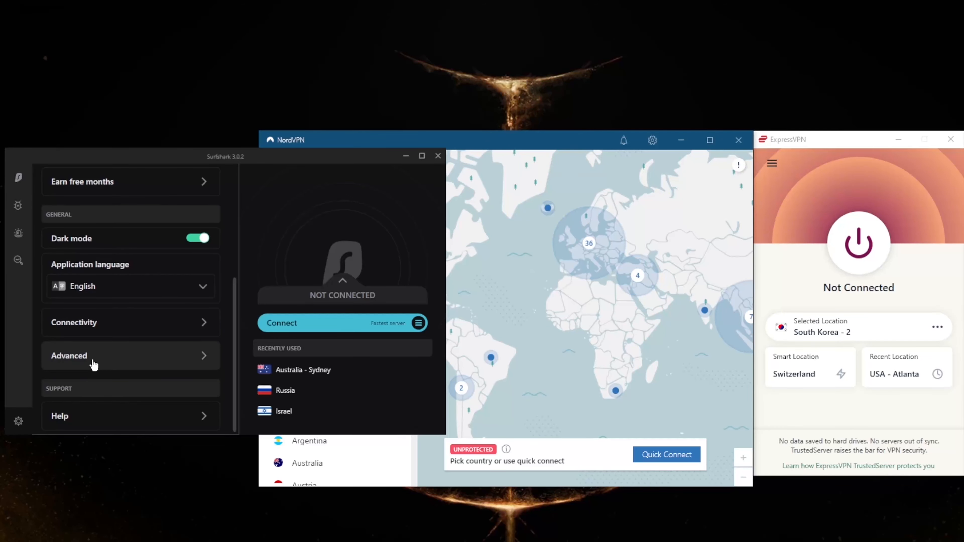
In Surfshark's Advanced settings, keep WireGuard as the connection protocol.
click(69, 356)
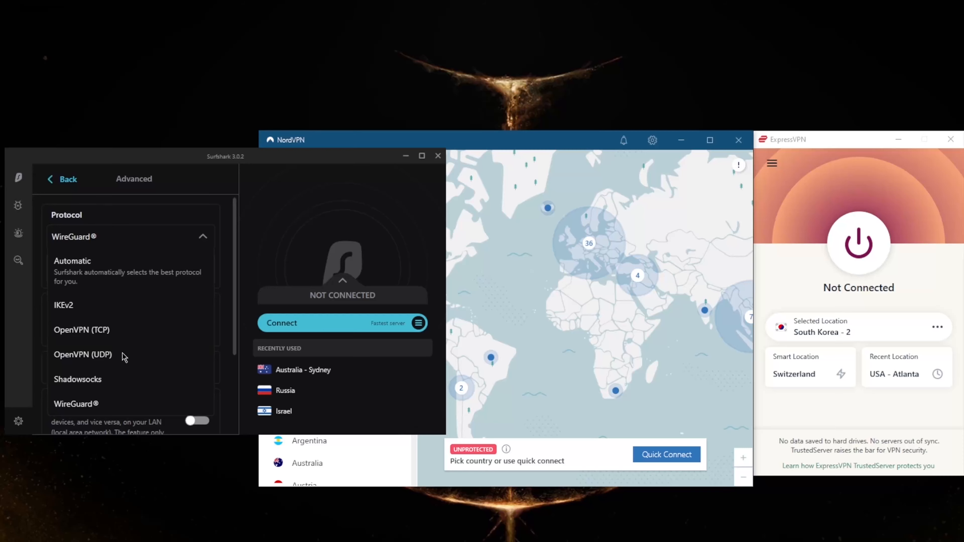
mouse_move(126, 329)
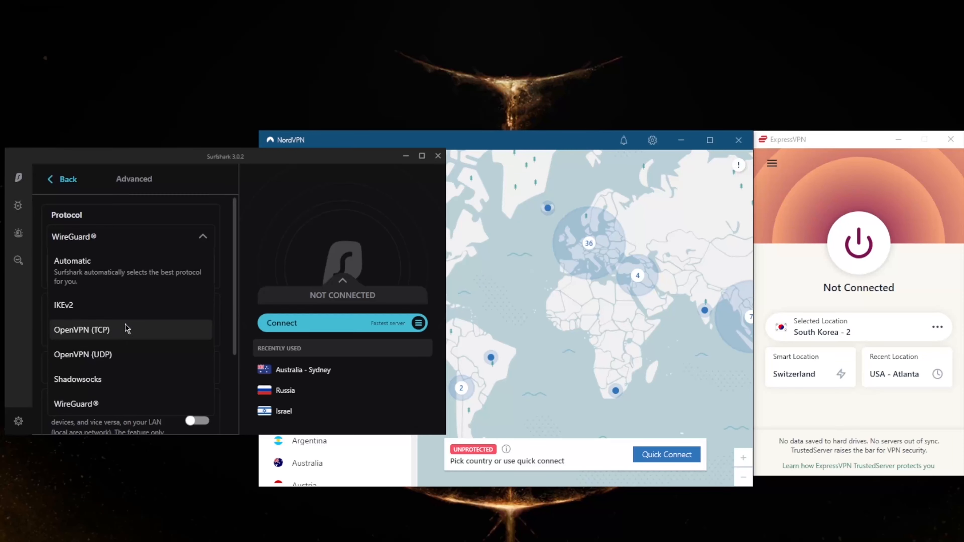
mouse_move(111, 404)
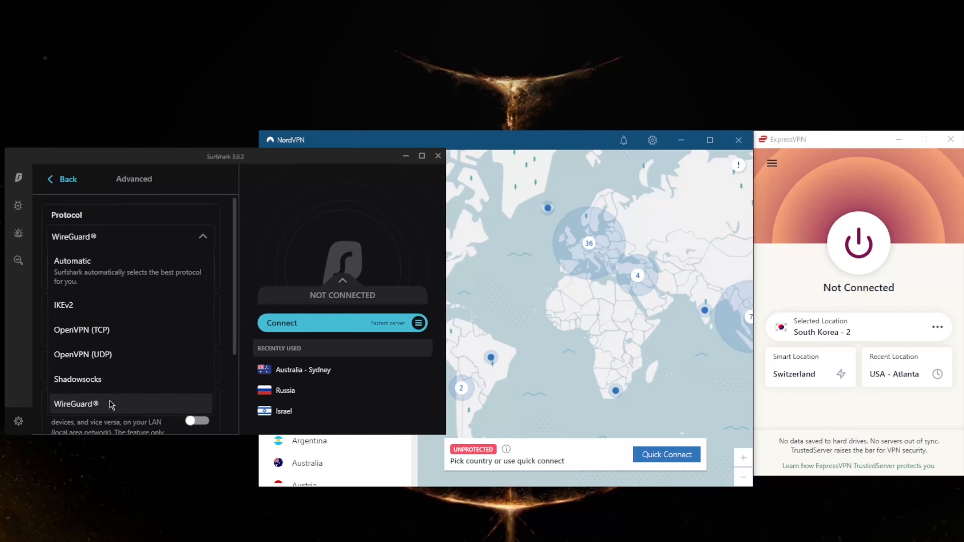
click(77, 380)
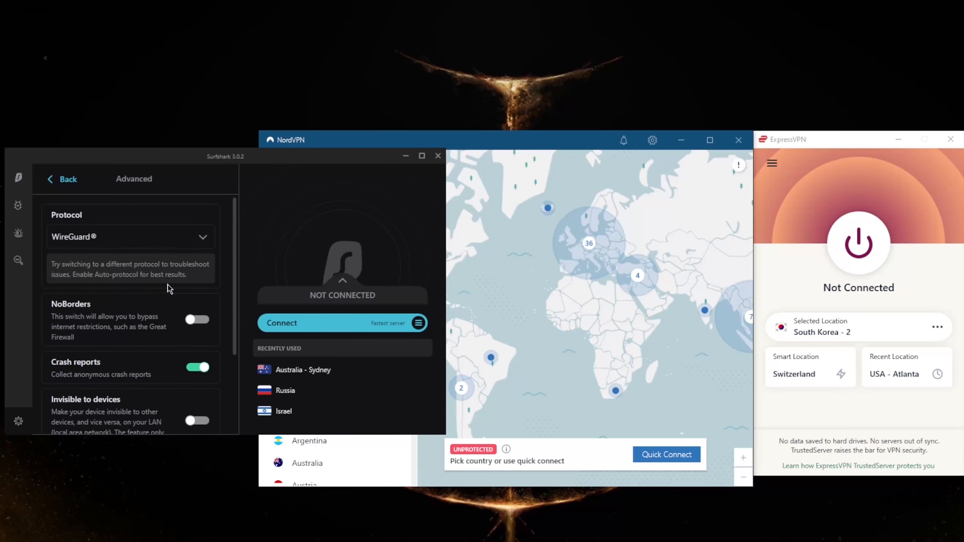
mouse_move(131, 318)
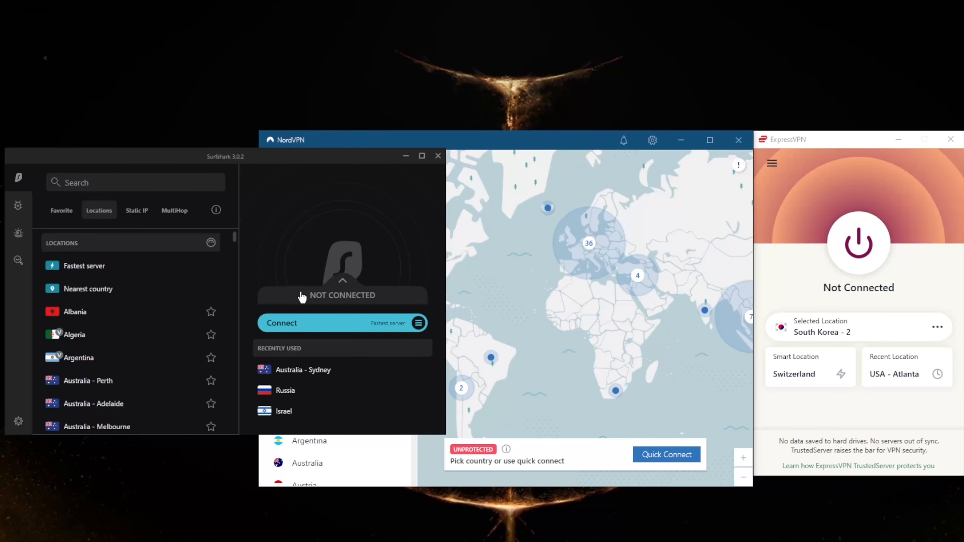
mouse_move(241, 283)
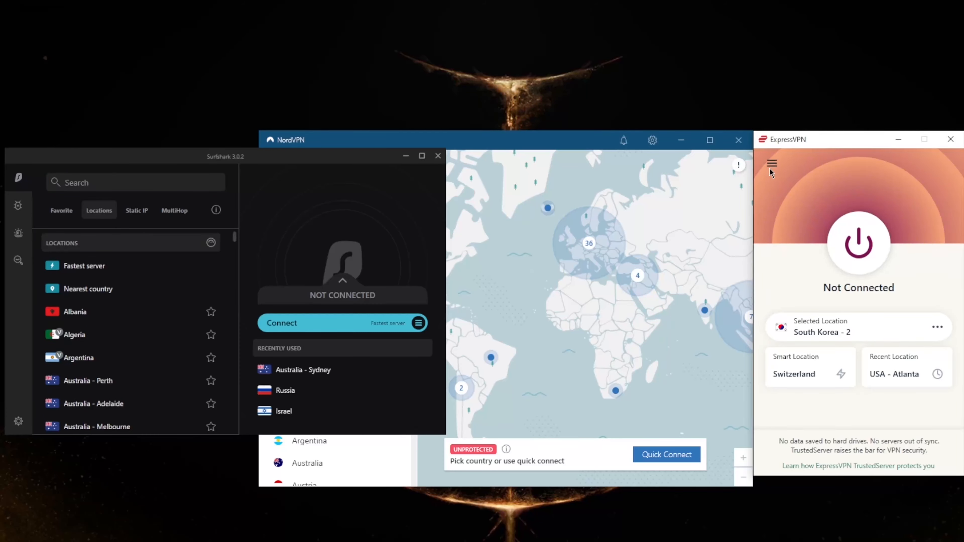
mouse_move(772, 184)
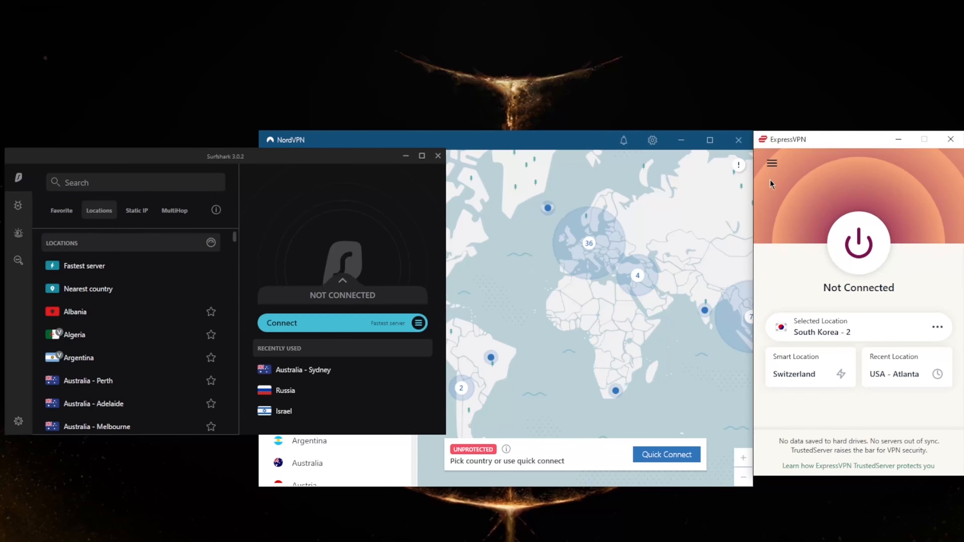
mouse_move(793, 229)
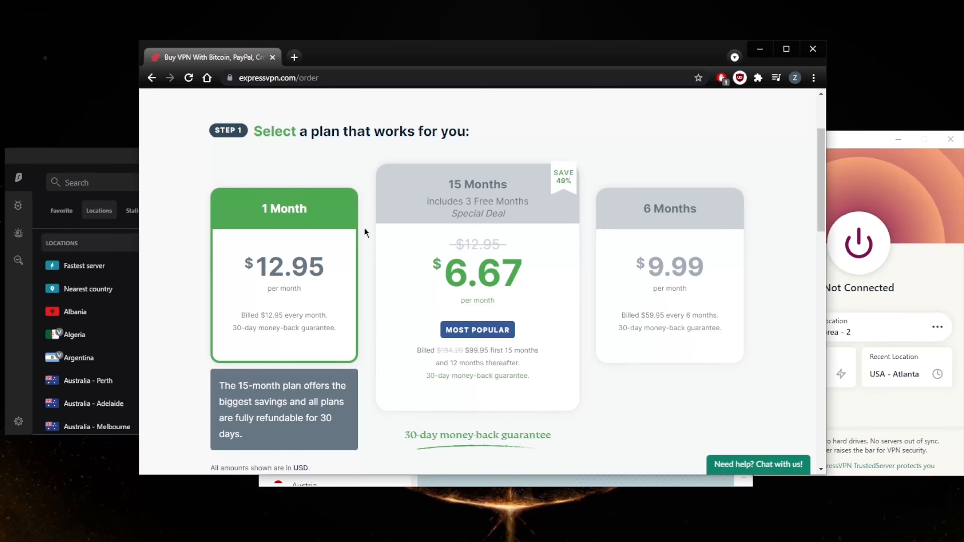
mouse_move(313, 318)
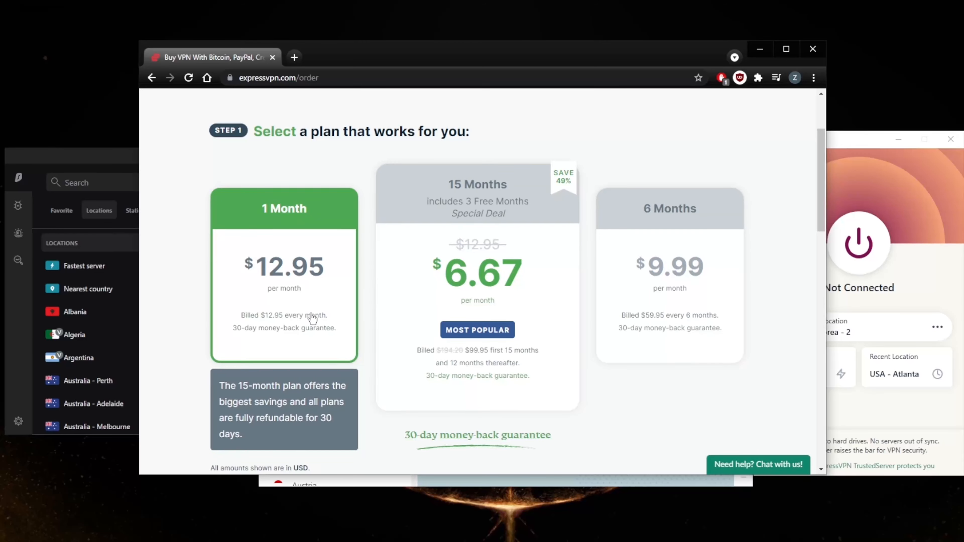
Start a live chat with ExpressVPN support from the 'Need help? Chat with us!' button.
click(758, 464)
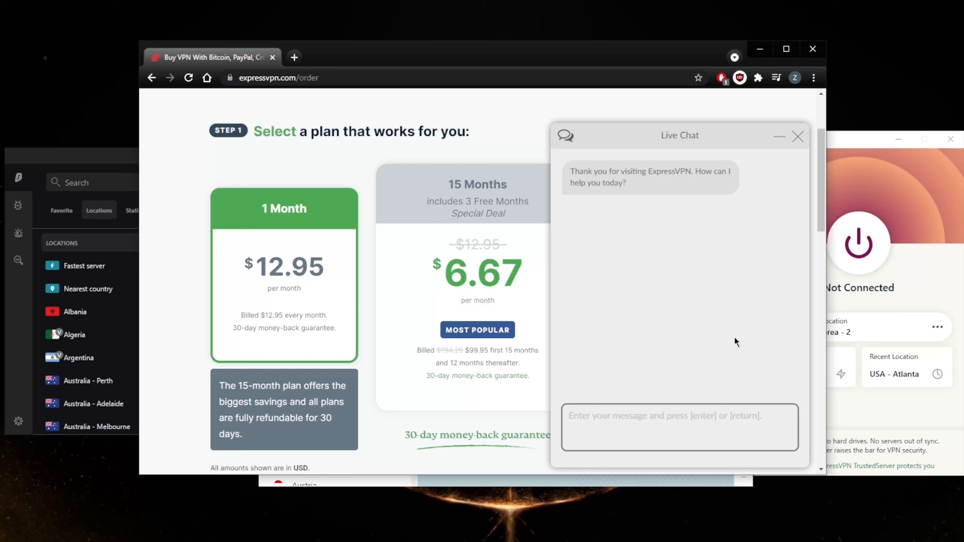